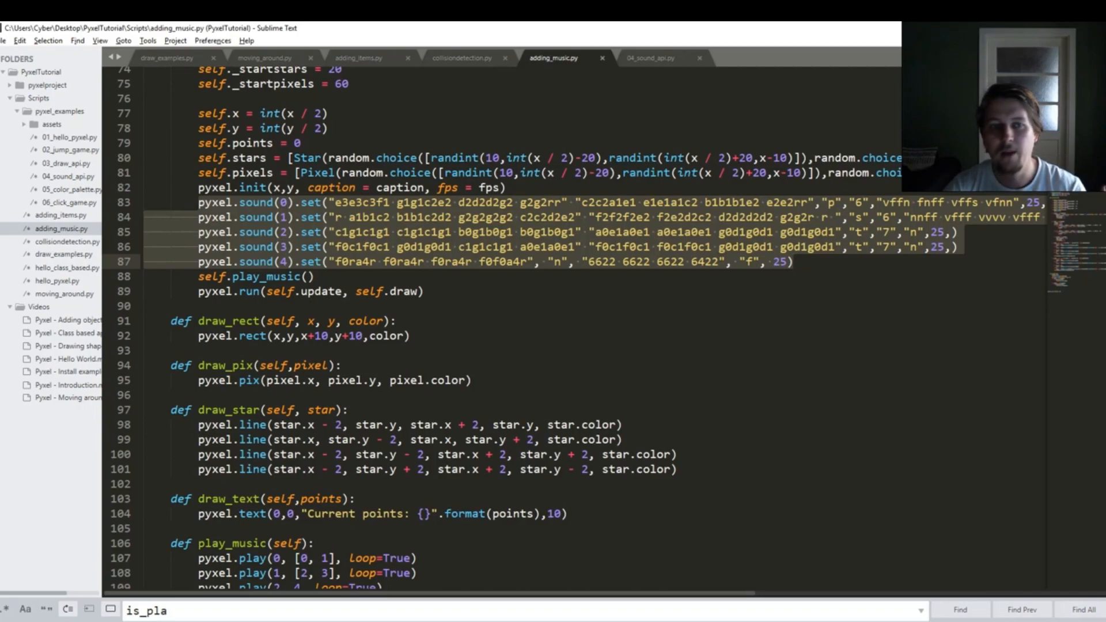
- Move the green square with the arrow keys to collect stars, raising points to 25
{"action": "left_click", "coordinate": [253, 201]}
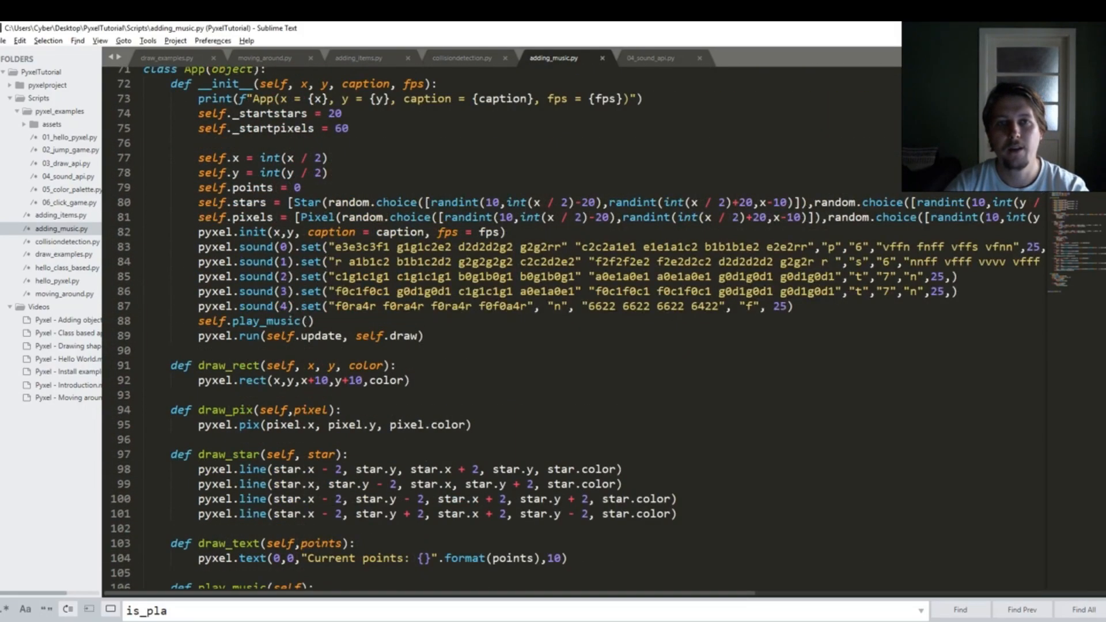
{"action": "scroll", "scroll_direction": "down", "scroll_amount": 3}
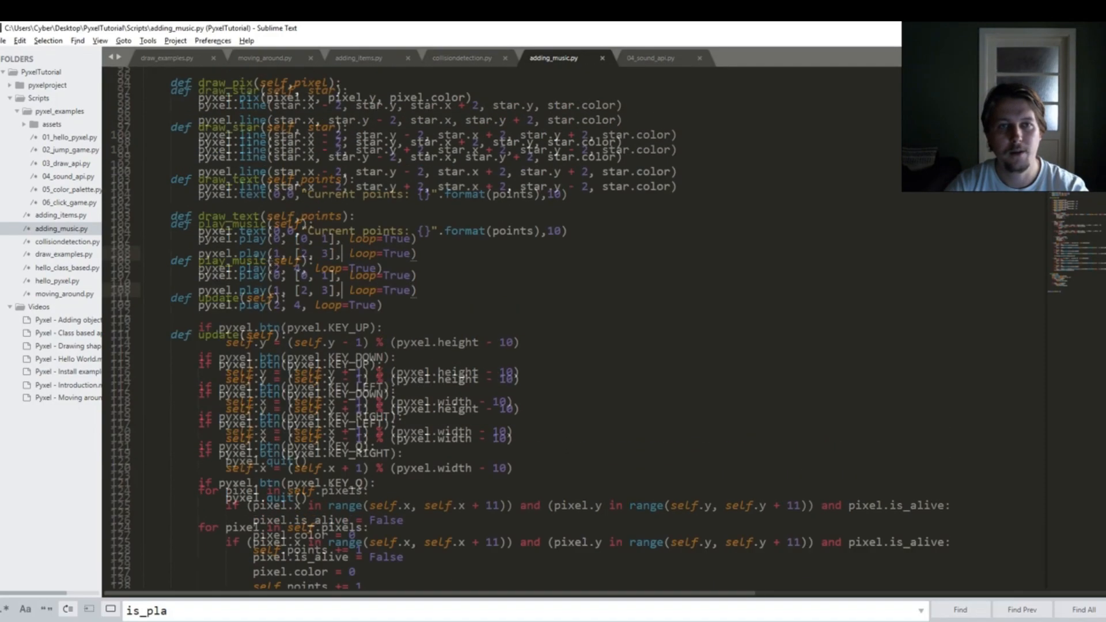
{"action": "scroll", "scroll_direction": "down", "scroll_amount": 3}
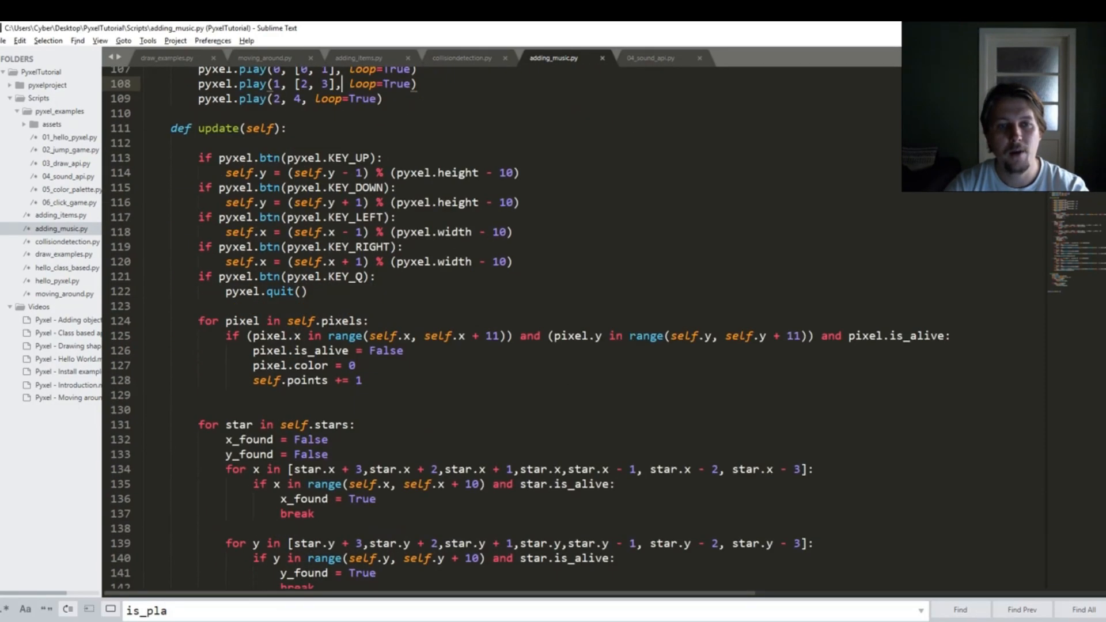
{"action": "scroll", "scroll_direction": "down", "scroll_amount": 3}
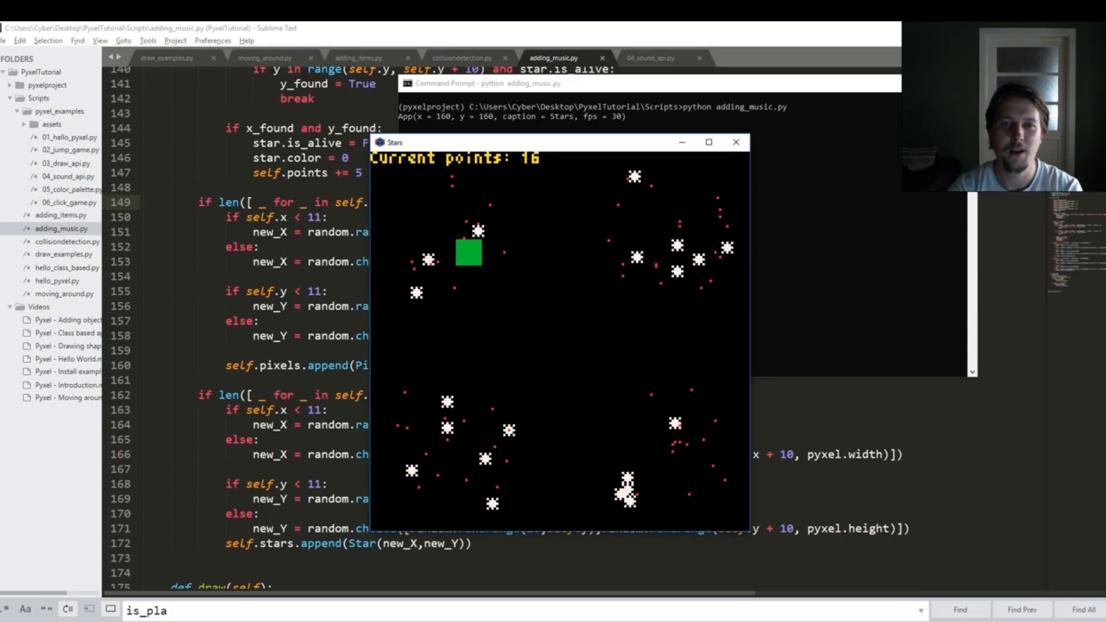
{"action": "key", "text": "up"}
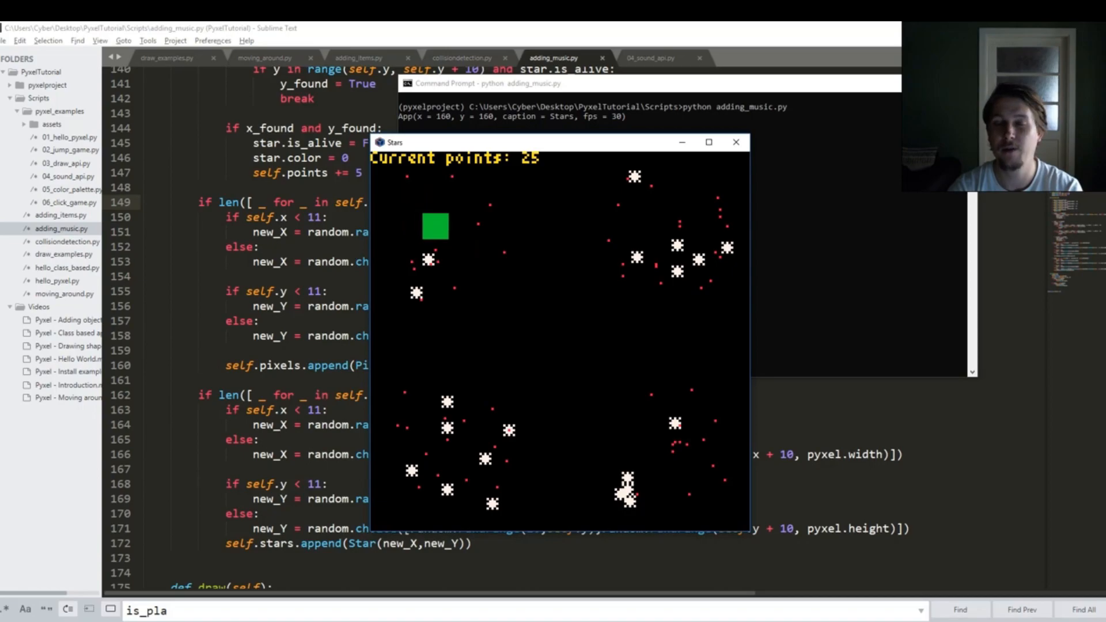